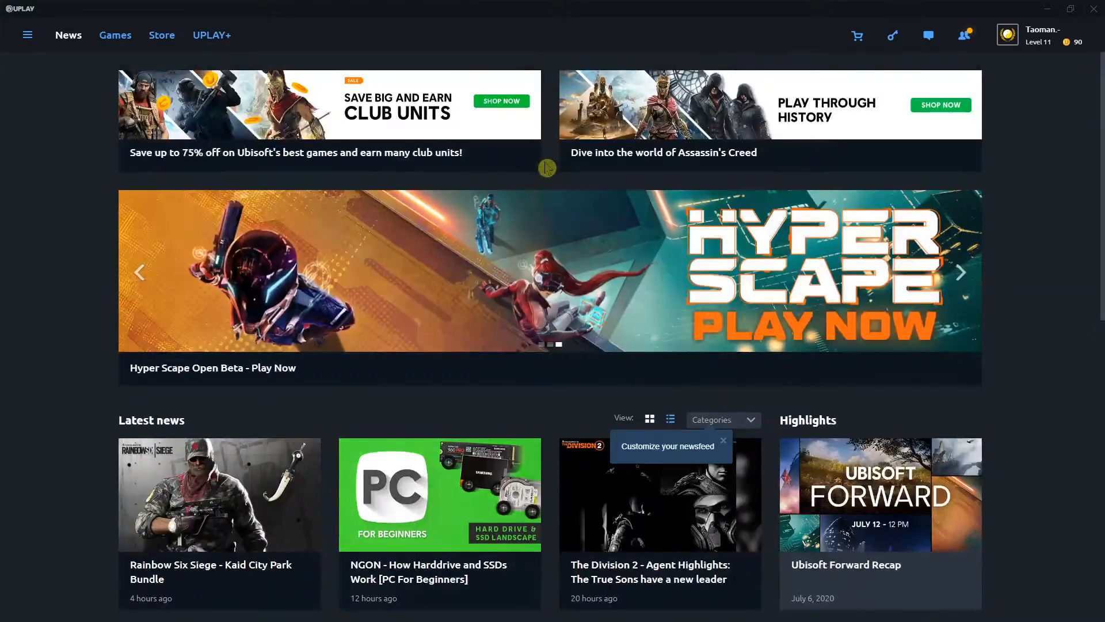
# - From the Games library, reach Hyper Scape's Properties section listing local files and install location
pyautogui.scroll(-3)
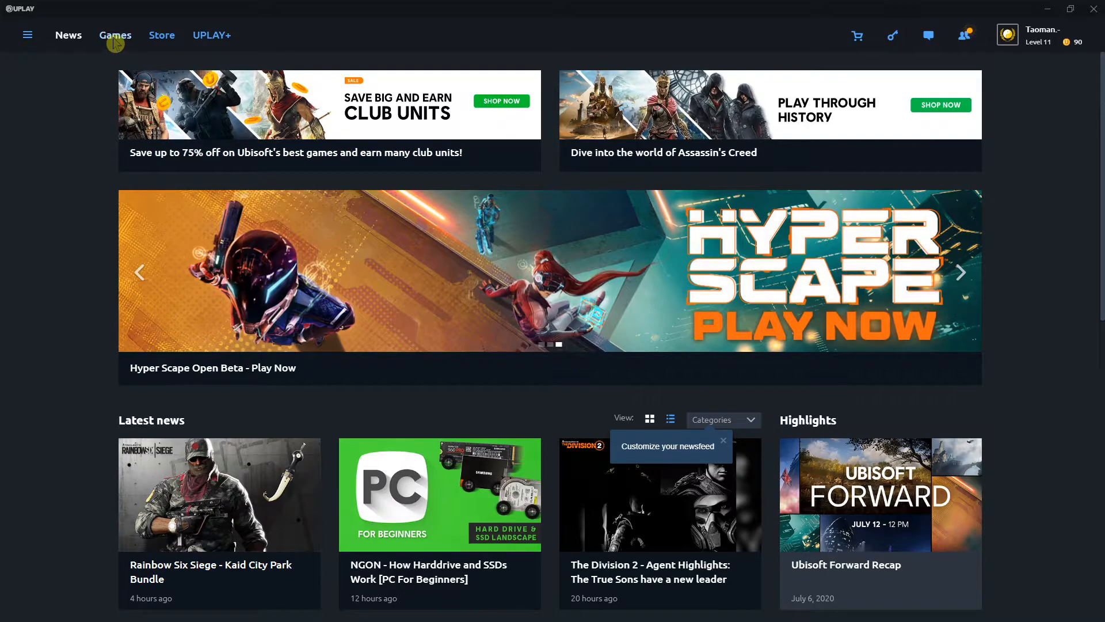
pyautogui.click(115, 35)
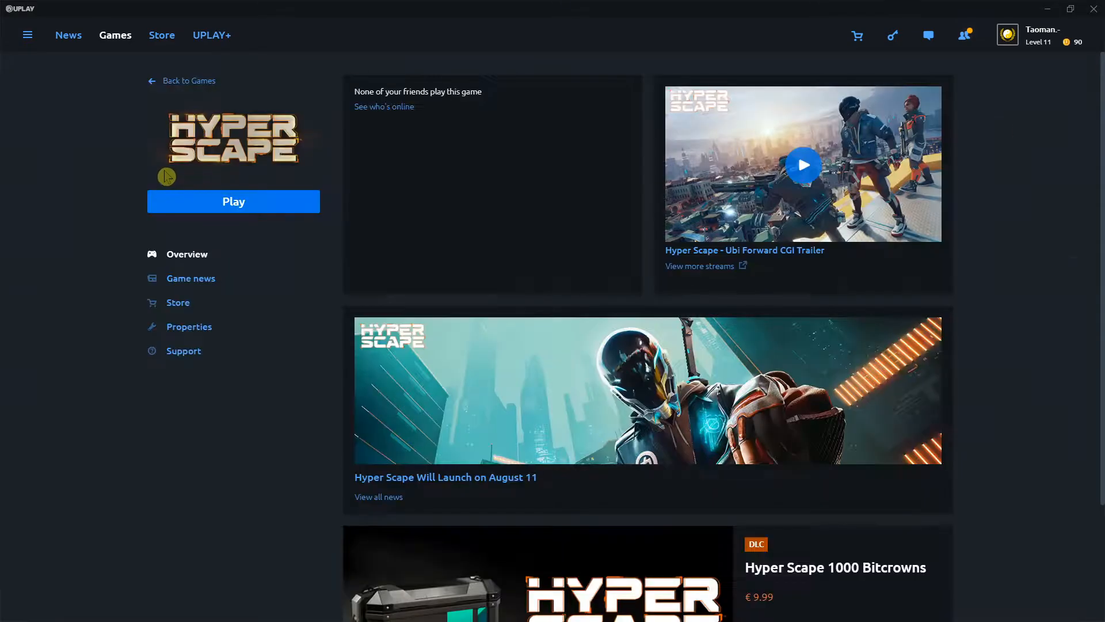
pyautogui.click(187, 326)
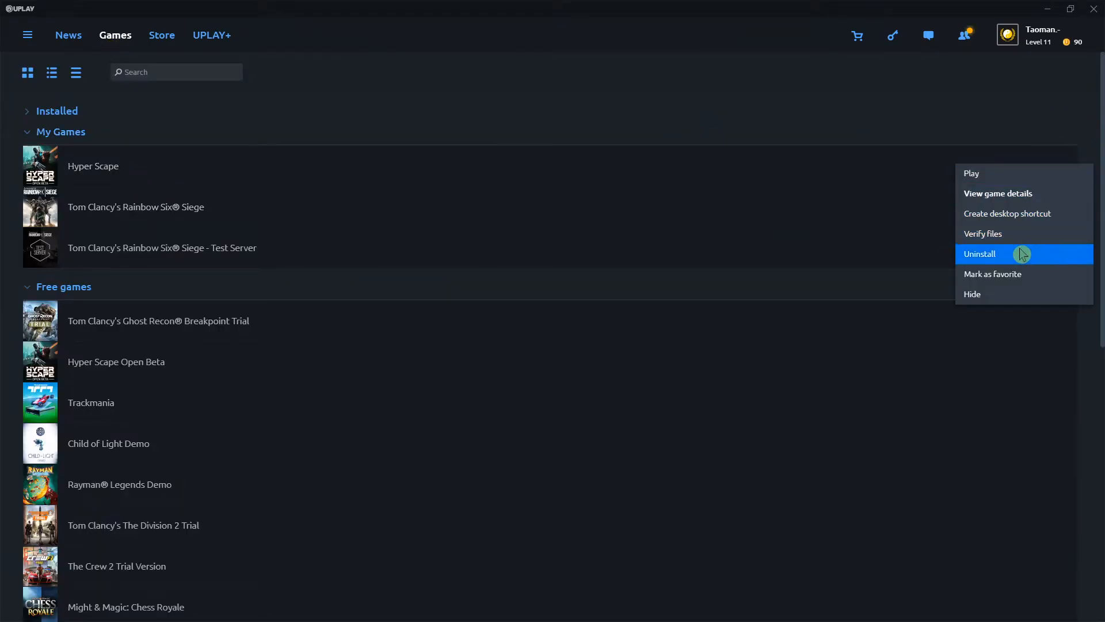
pyautogui.click(997, 192)
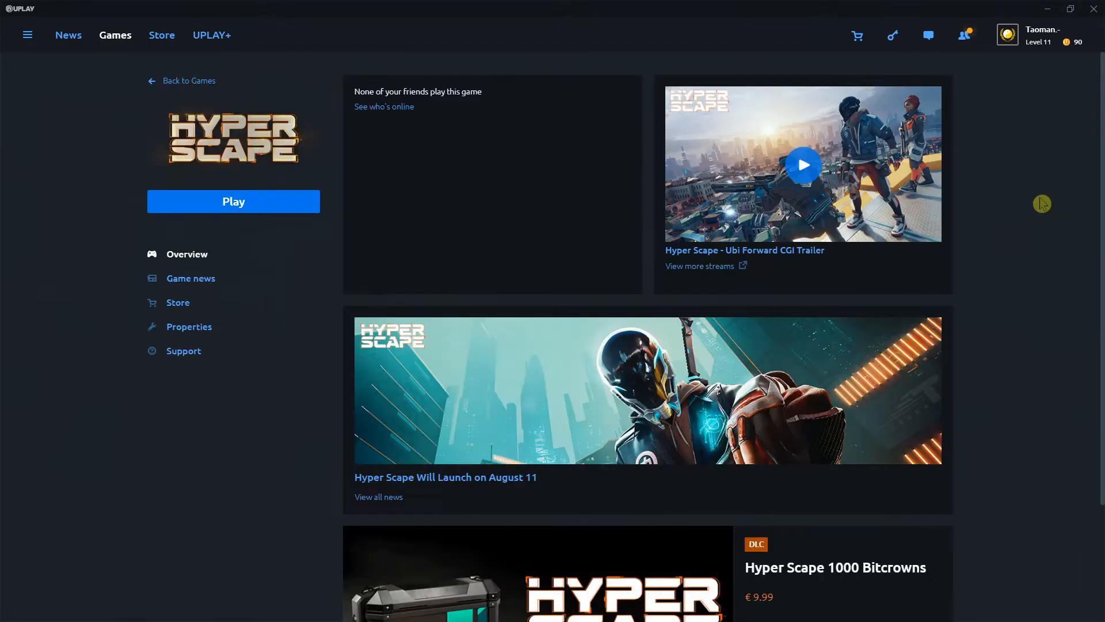
pyautogui.click(187, 326)
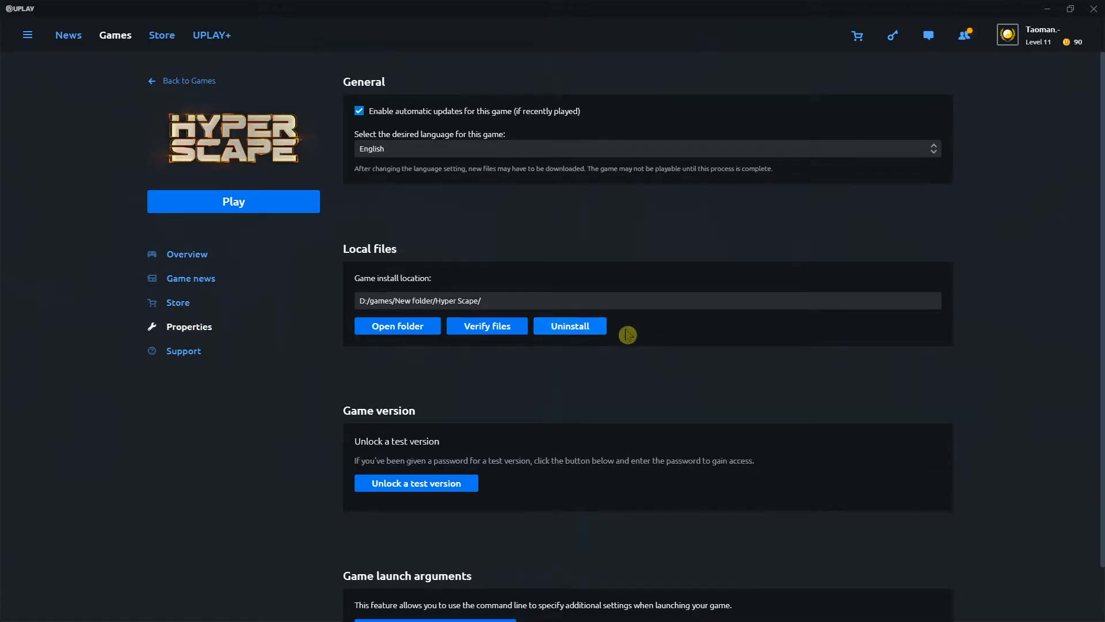
pyautogui.scroll(-3)
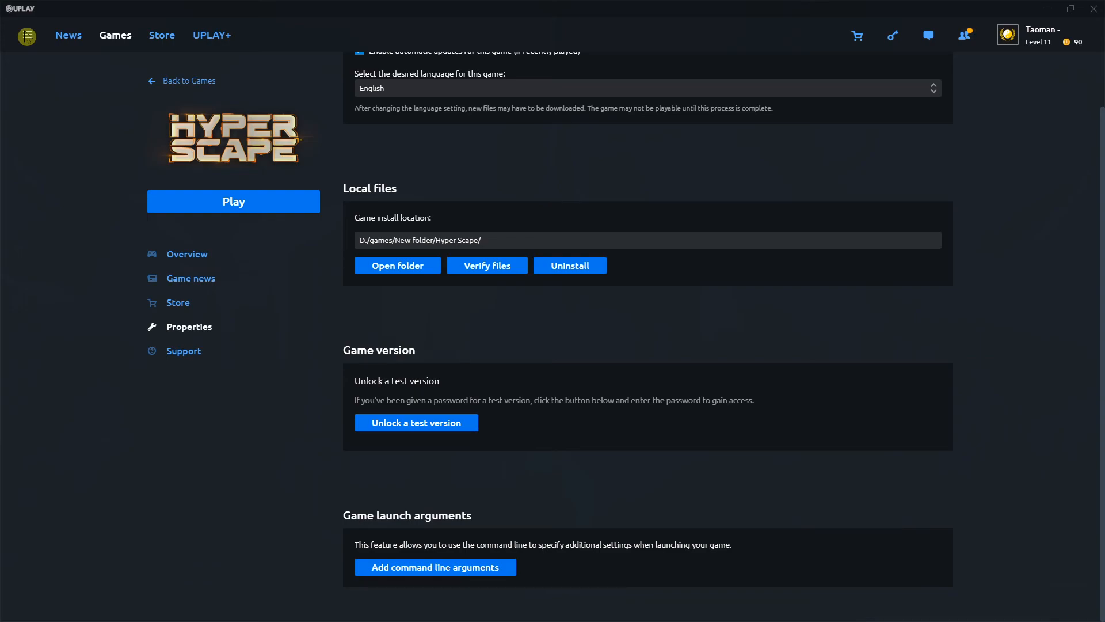
pyautogui.click(26, 34)
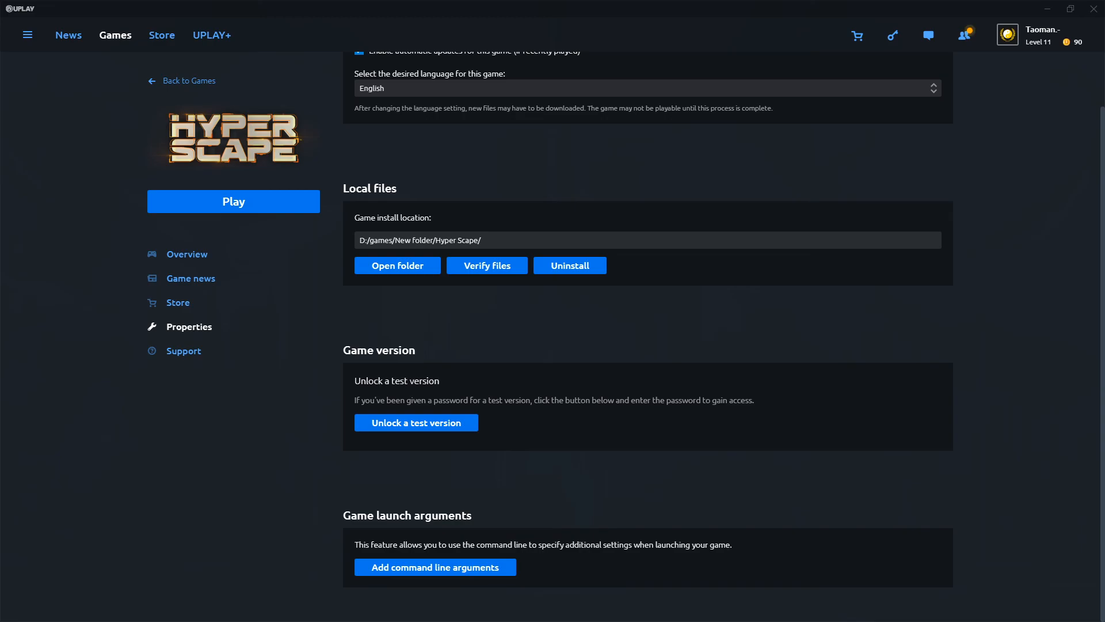